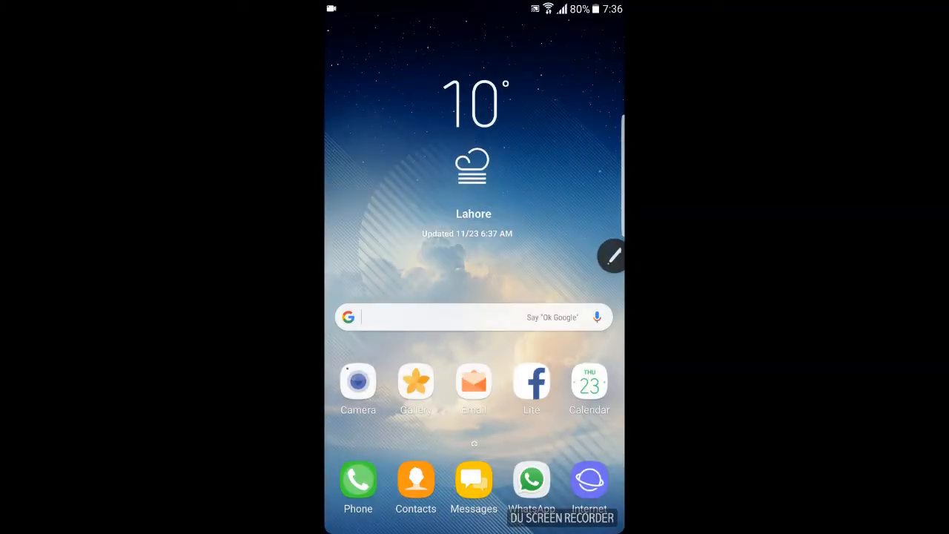
Launch Phronesis Rom Control from the home screen and reach its Lockscreen Mods page
{"action": "left_click", "coordinate": [613, 255]}
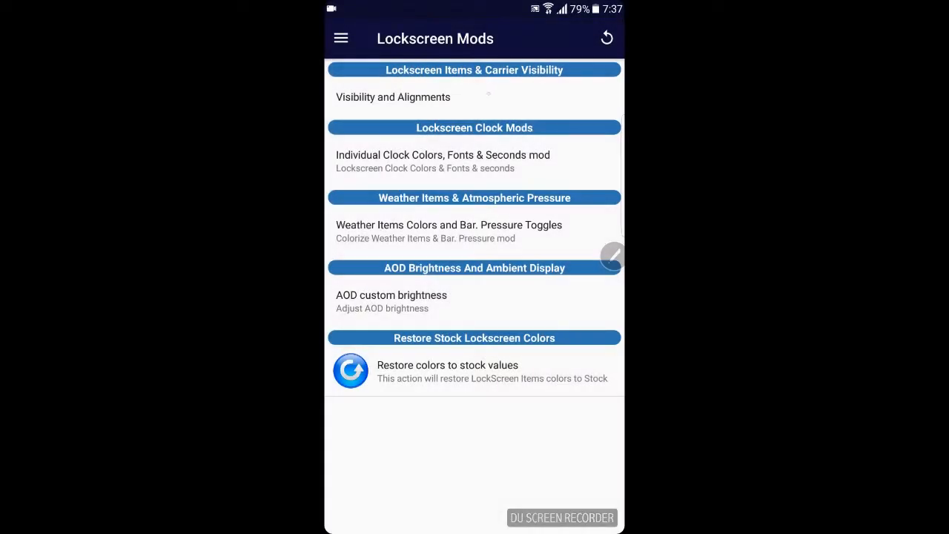
Leave Rom Control for the phone's Display settings, showing font Extra small with Default style
{"action": "left_click", "coordinate": [342, 38]}
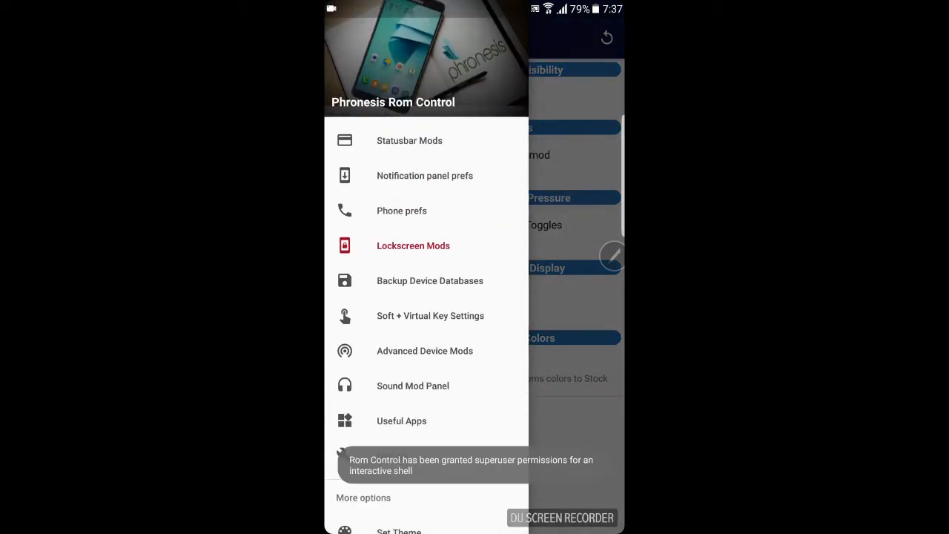
{"action": "left_click", "coordinate": [412, 246]}
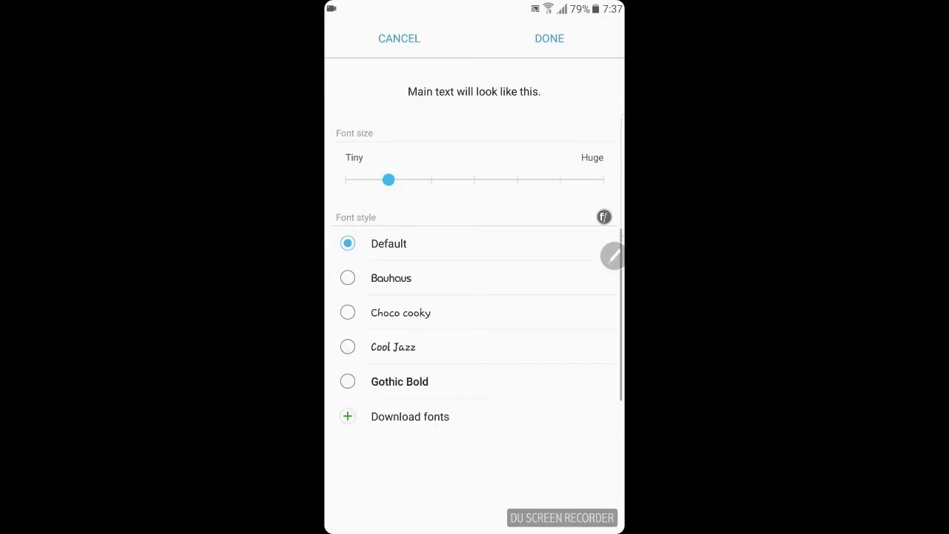
{"action": "left_click", "coordinate": [399, 38]}
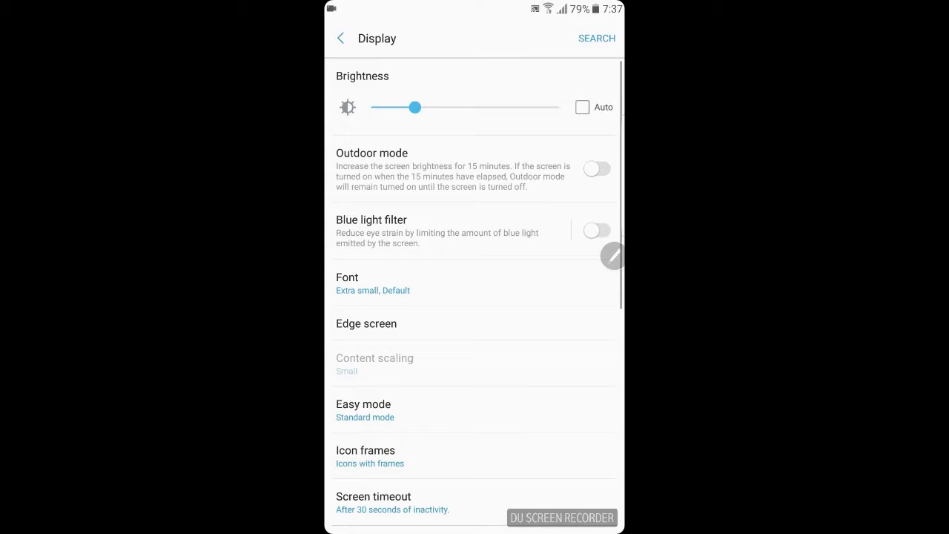